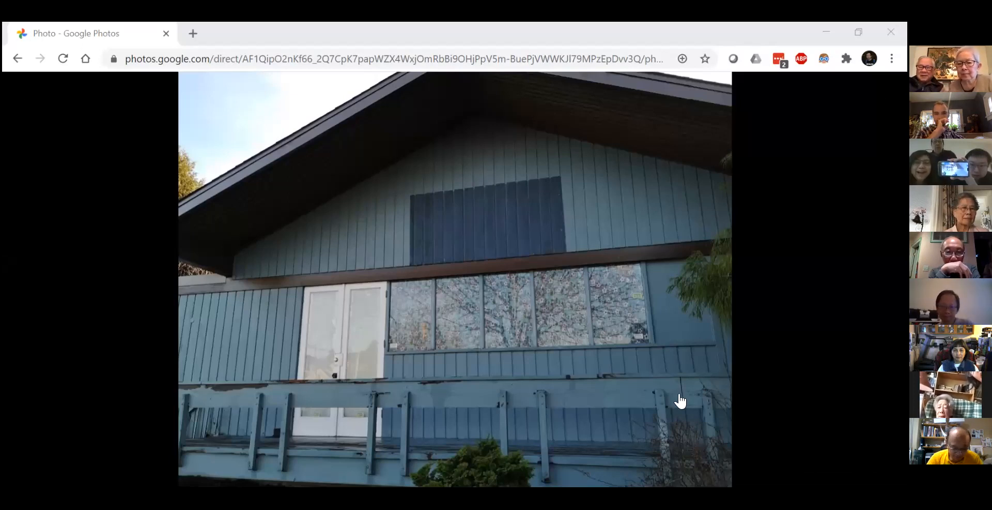
mouse_move(703, 405)
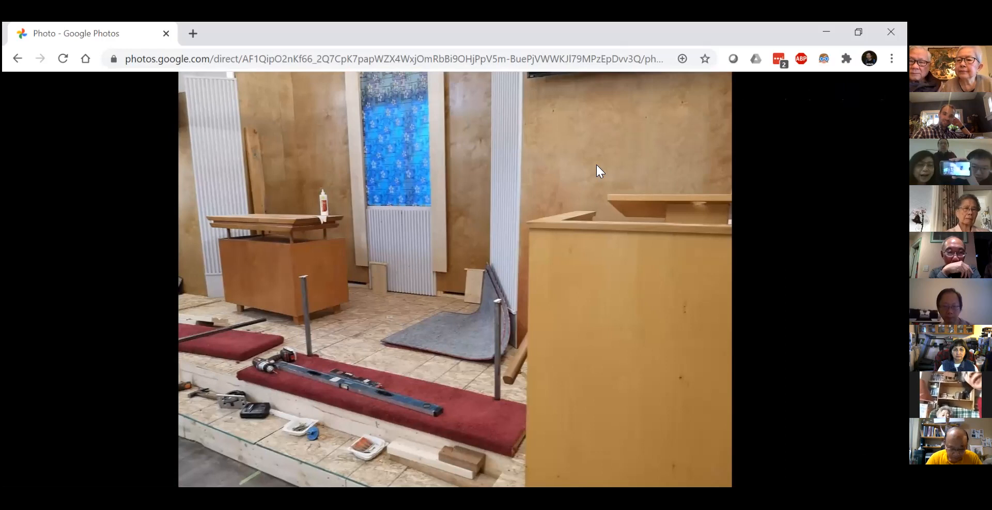
mouse_move(474, 245)
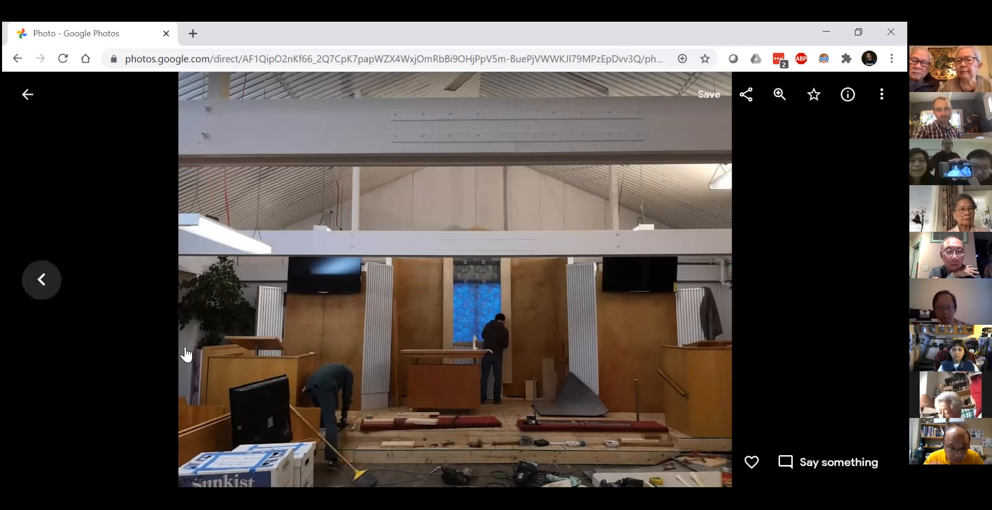
mouse_move(646, 263)
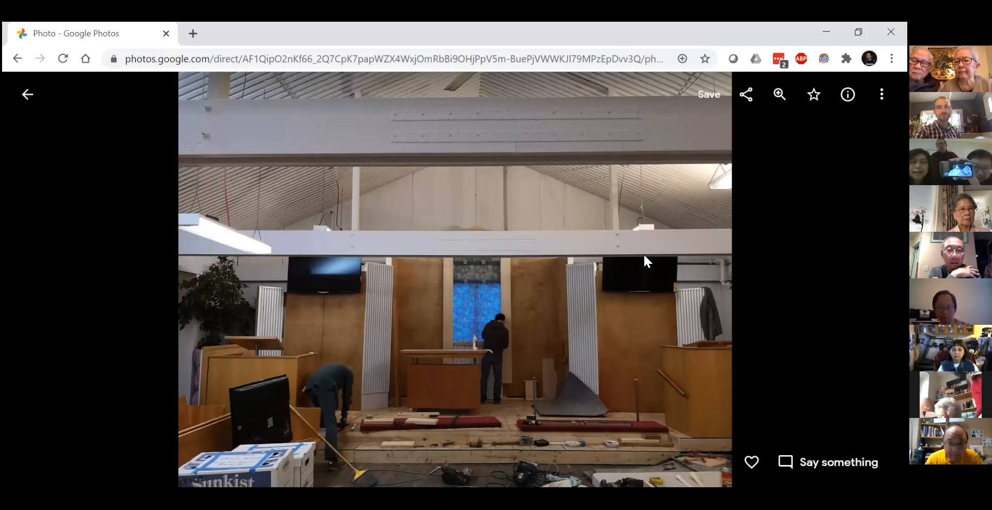
mouse_move(719, 300)
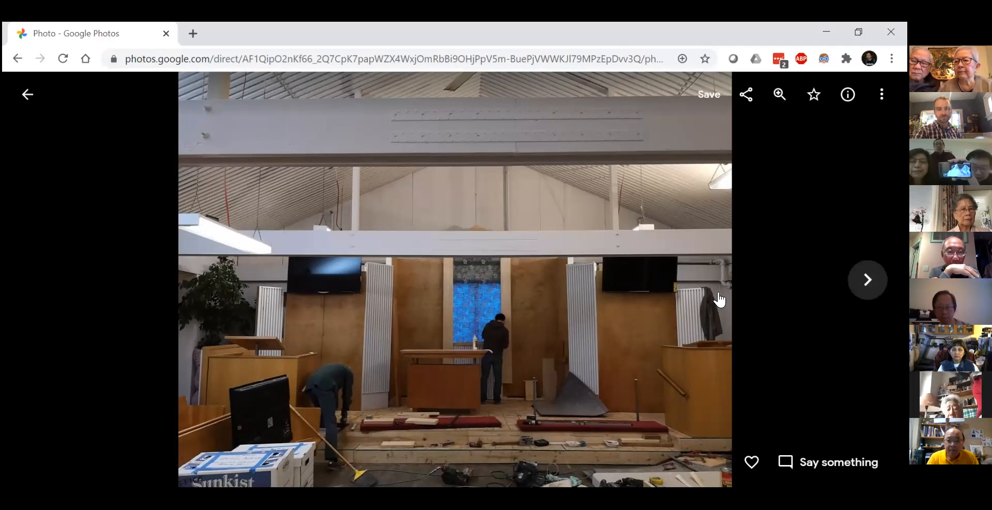
Advance two photos, past the kitchenette sink to the audio mixer cabinet with tangled cables.
left_click(868, 281)
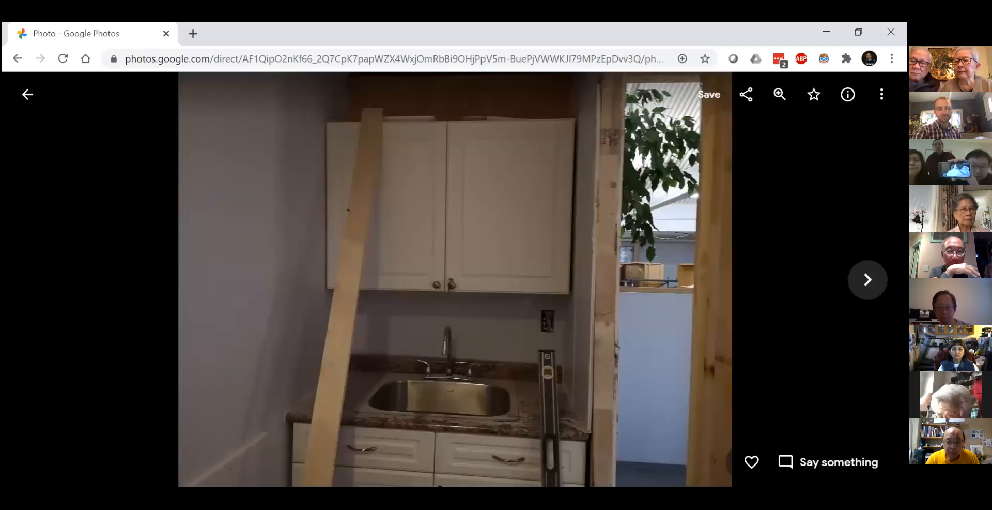
left_click(869, 281)
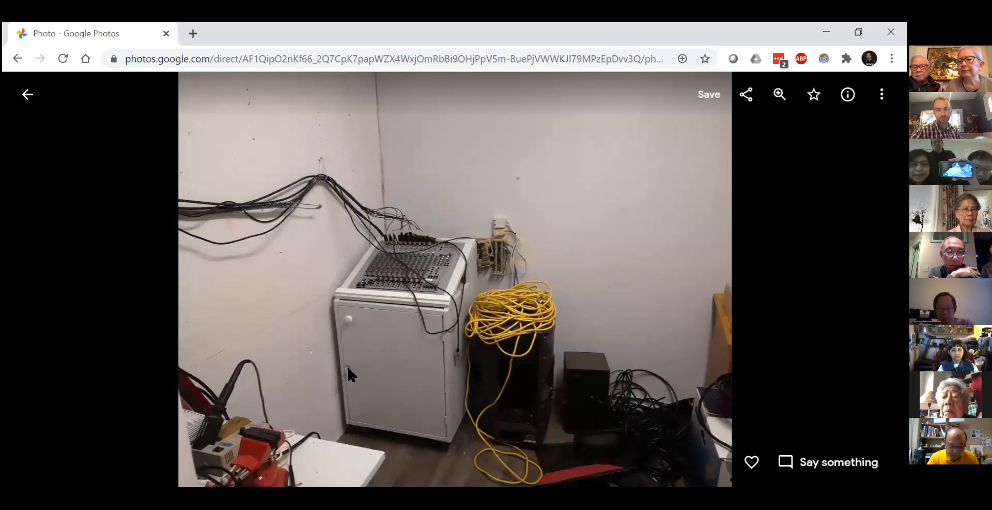
mouse_move(435, 380)
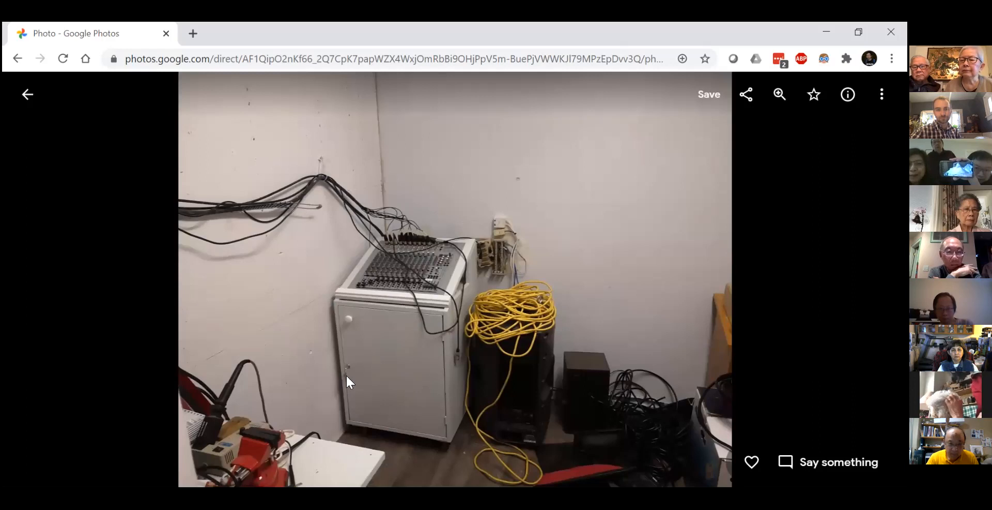
mouse_move(359, 280)
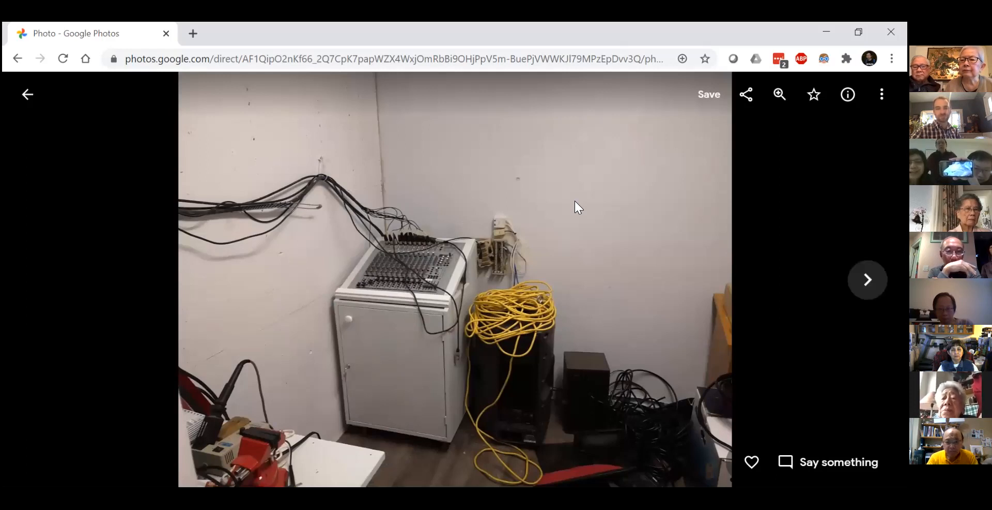
Move to the next photo showing the office desk, monitors and large copier.
left_click(868, 280)
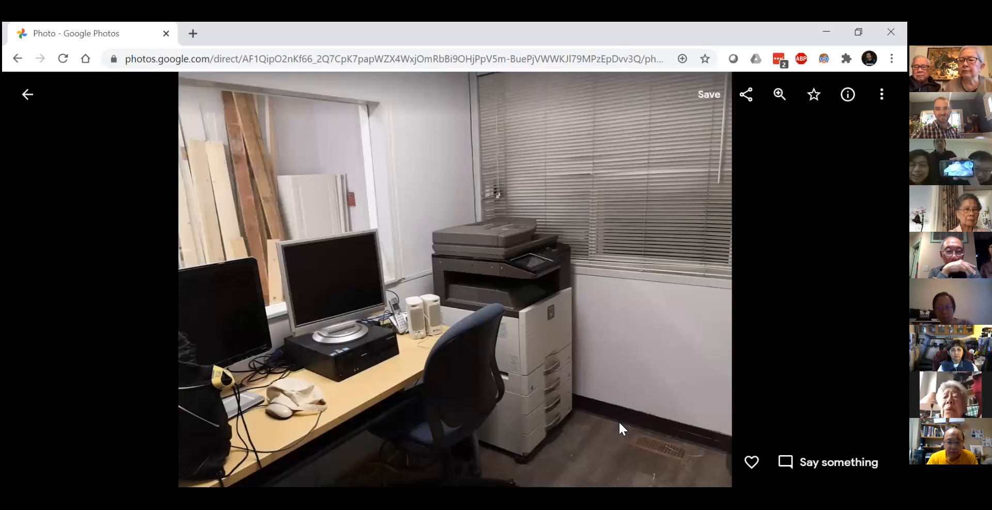
mouse_move(601, 373)
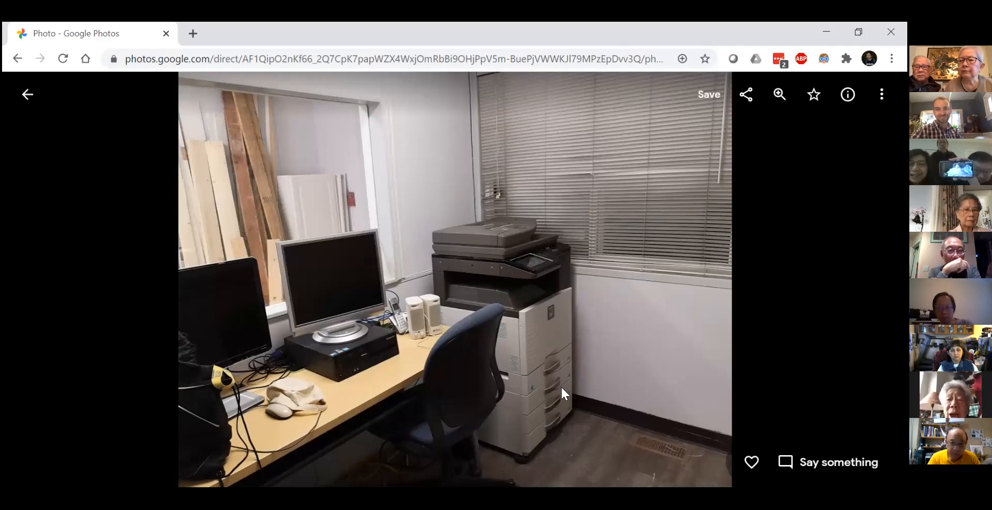
mouse_move(546, 279)
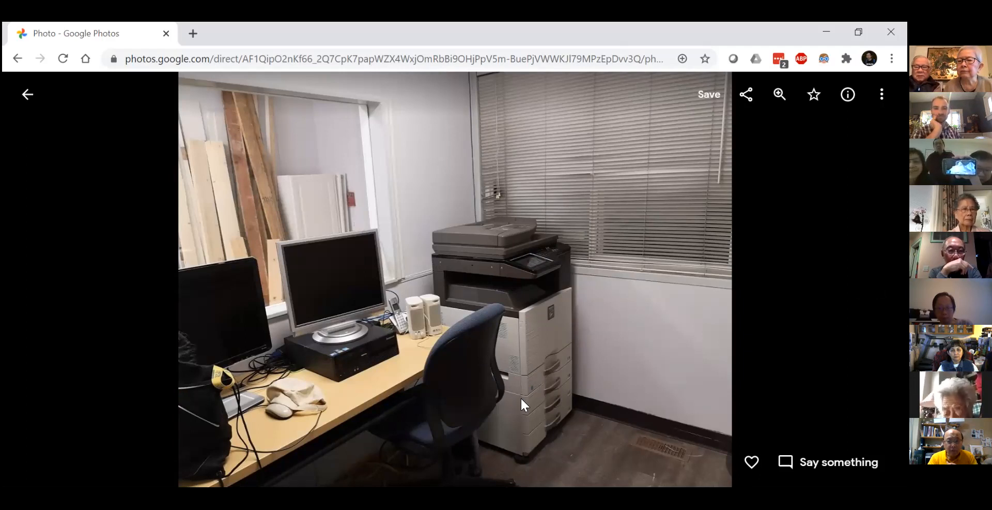
mouse_move(559, 399)
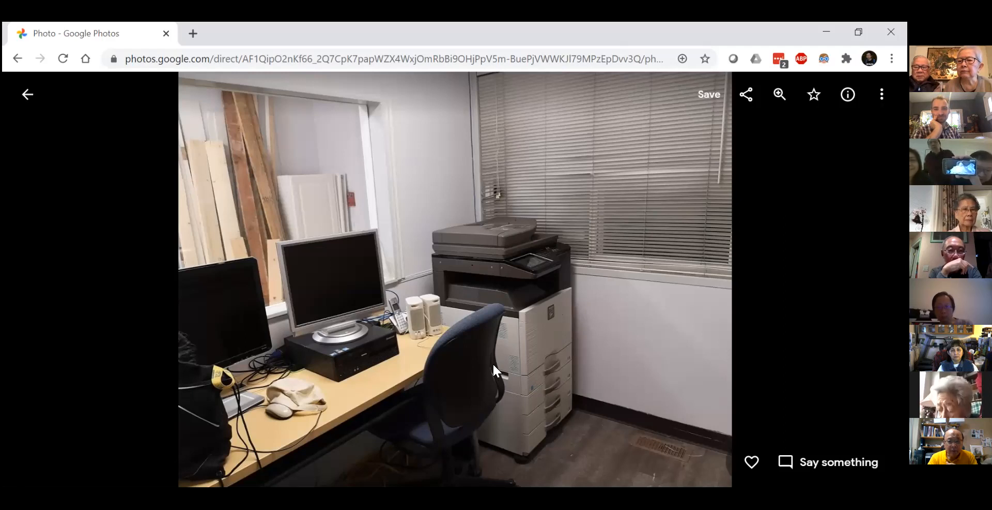
mouse_move(496, 430)
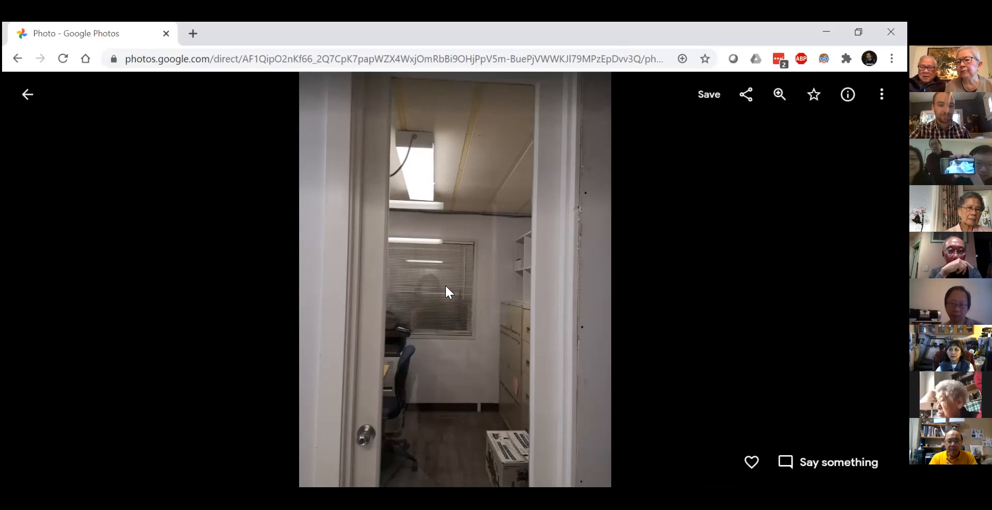
mouse_move(455, 328)
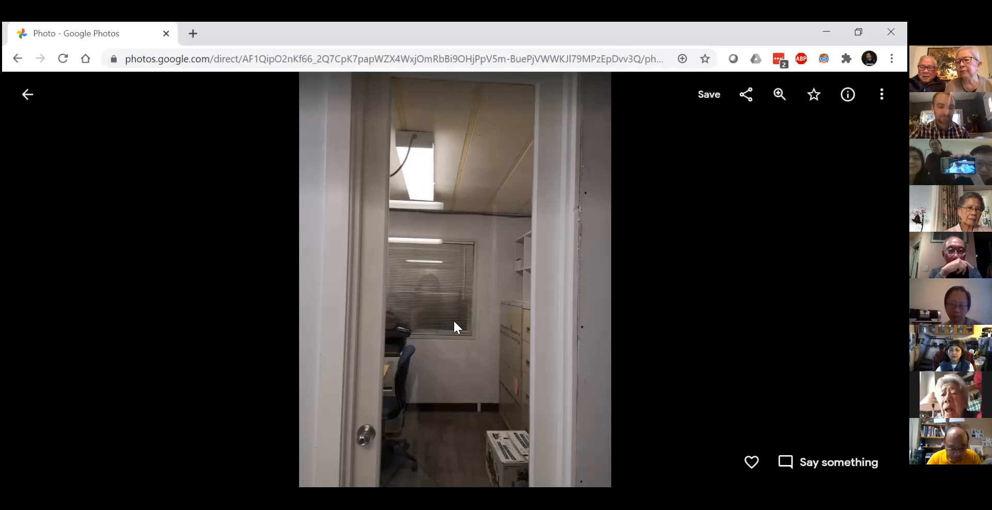